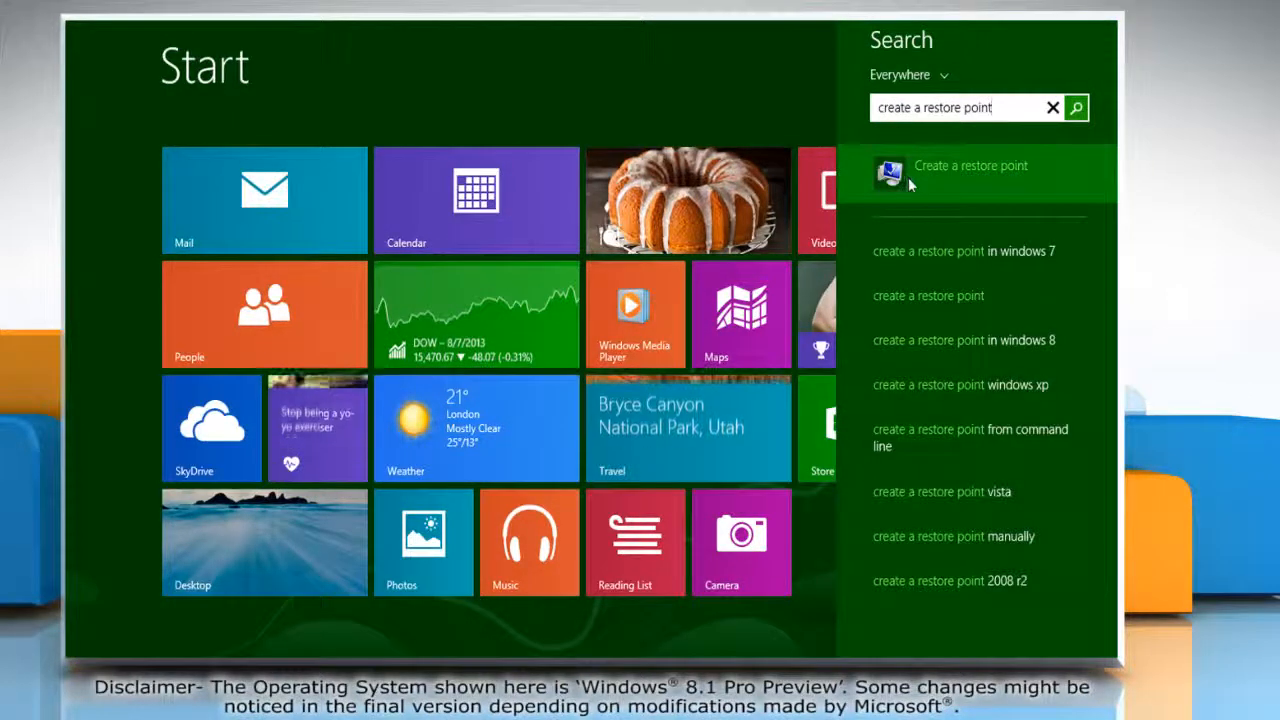
# Open System Protection from the 'create a restore point' search and select Local Disk (D:).
pyautogui.click(969, 173)
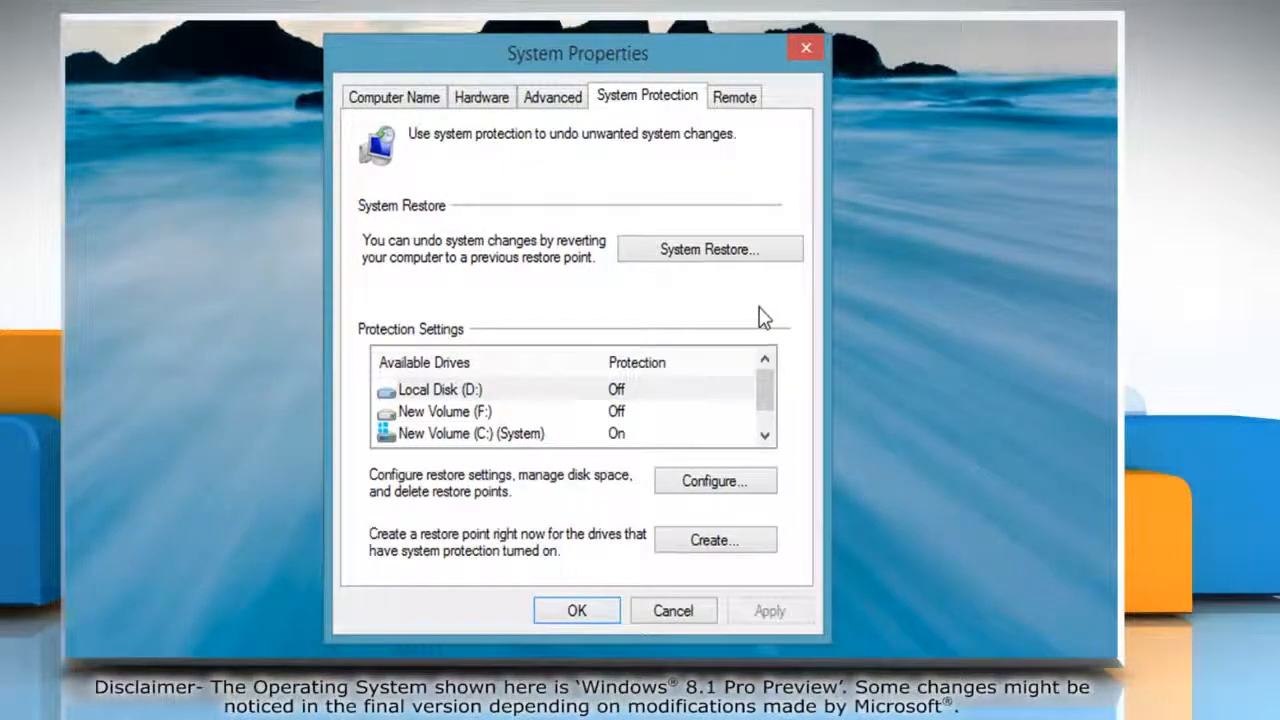
pyautogui.moveTo(578, 400)
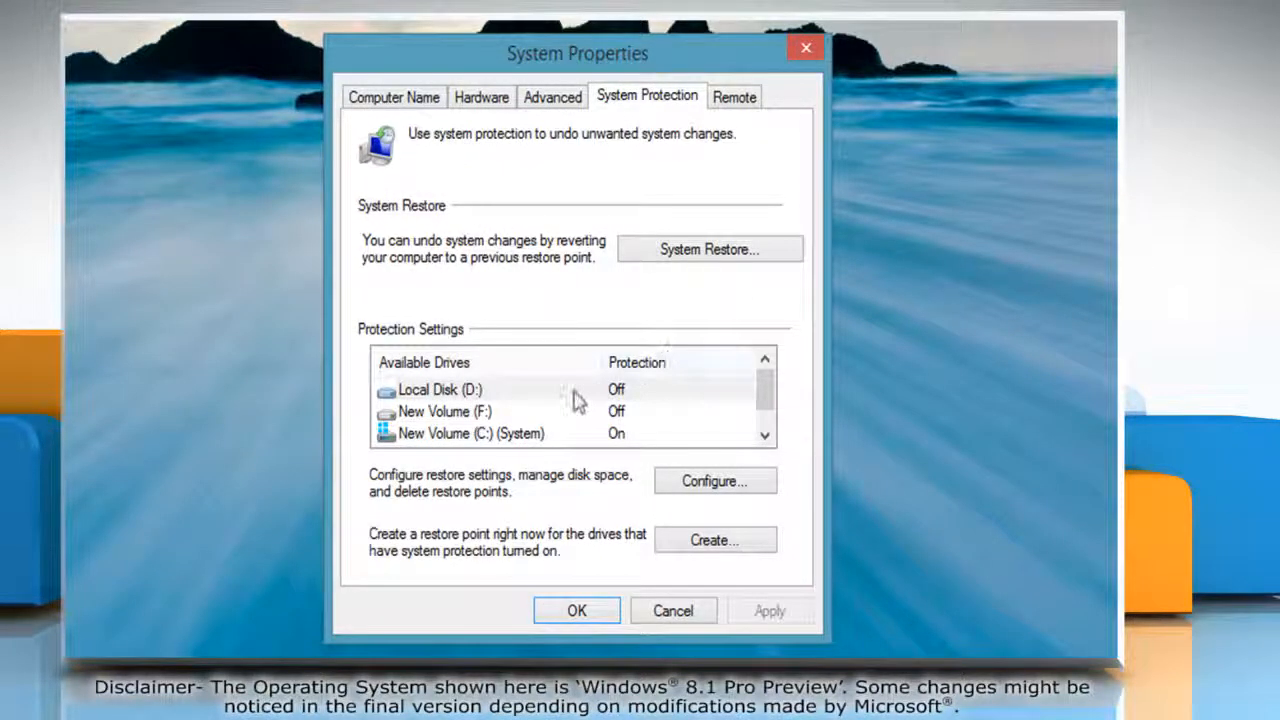
pyautogui.click(440, 389)
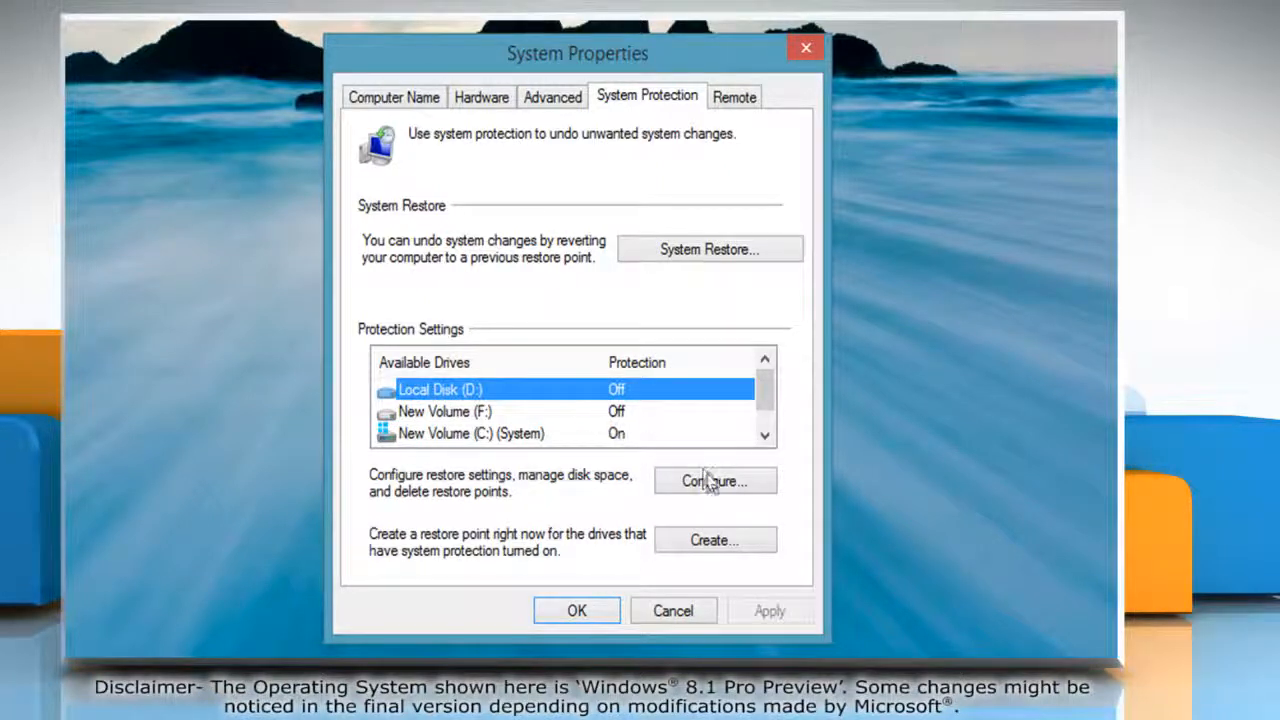
# Configure Local Disk (D:) and switch on 'Turn on system protection'.
pyautogui.click(714, 481)
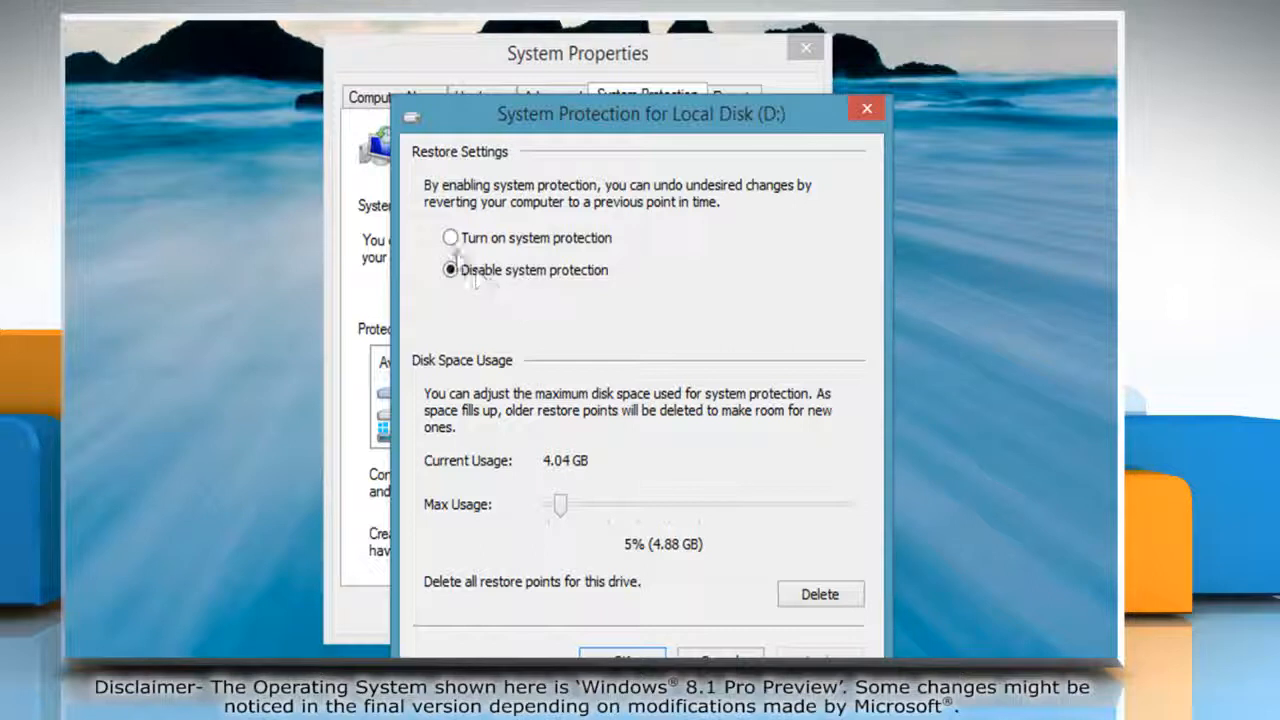
pyautogui.click(450, 238)
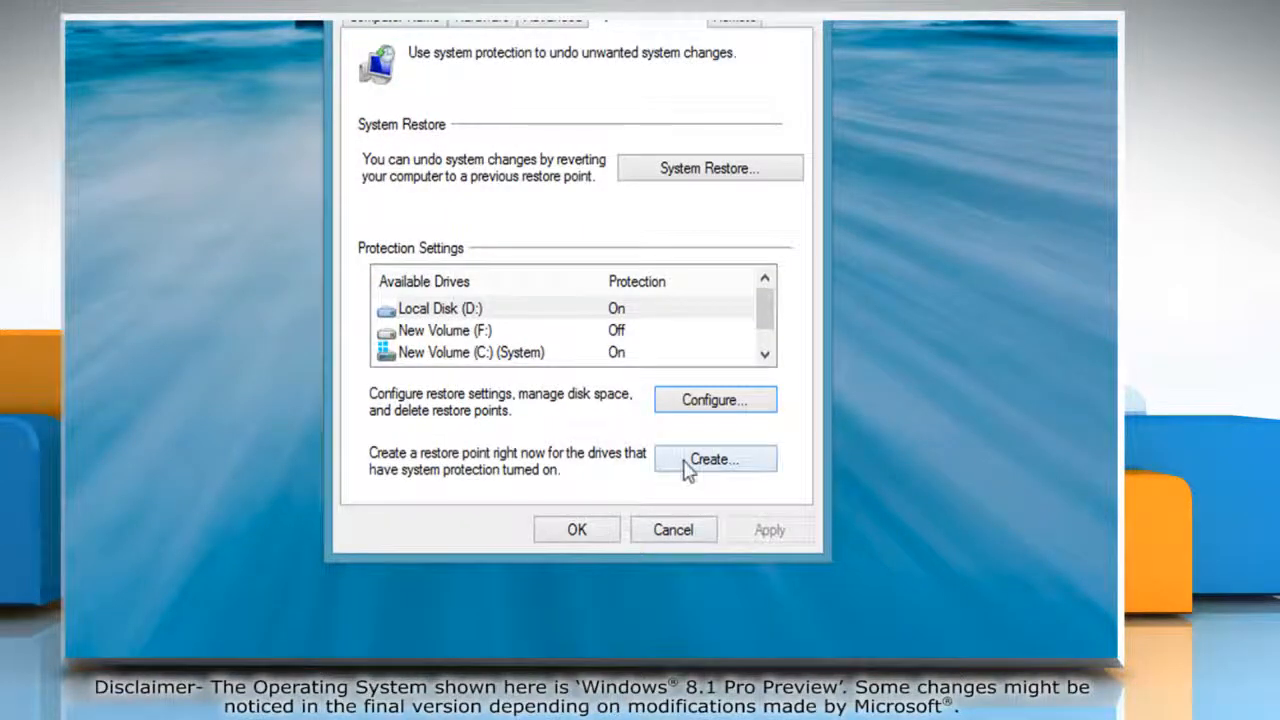
# Create a restore point named 'Restore Point' and dismiss the success message.
pyautogui.click(714, 459)
pyautogui.write('Restore Point')
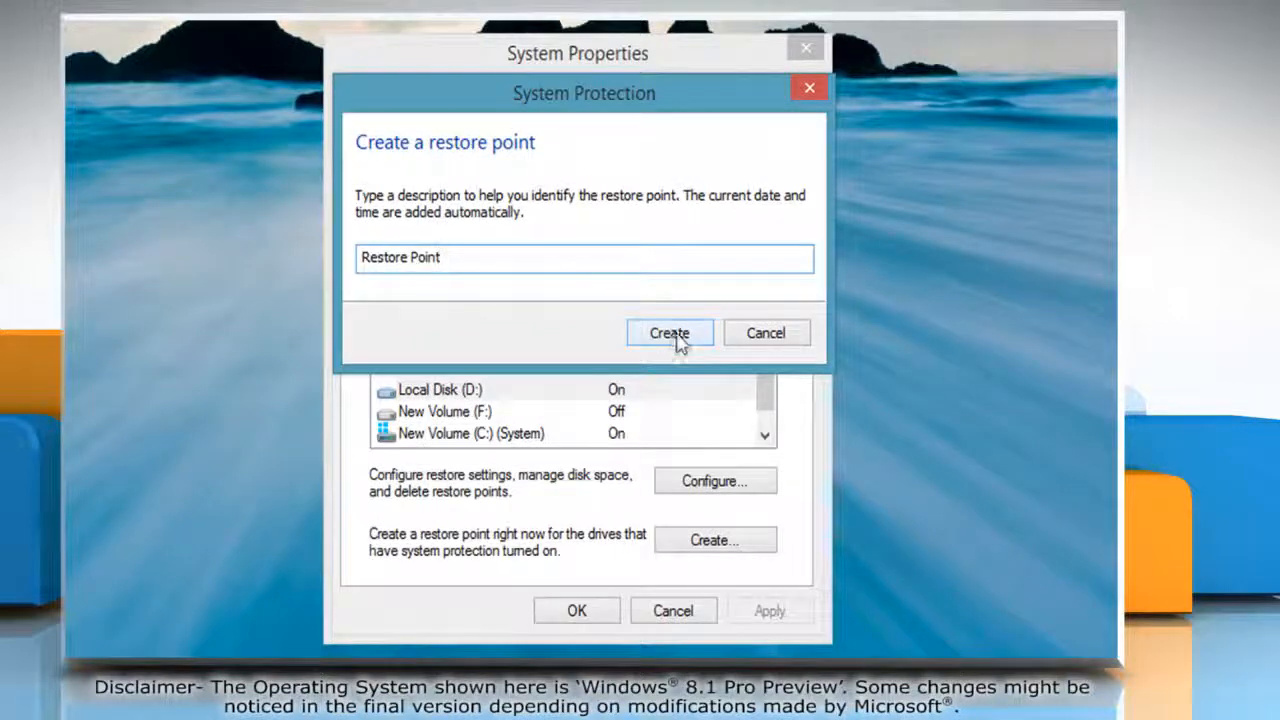
pyautogui.click(669, 333)
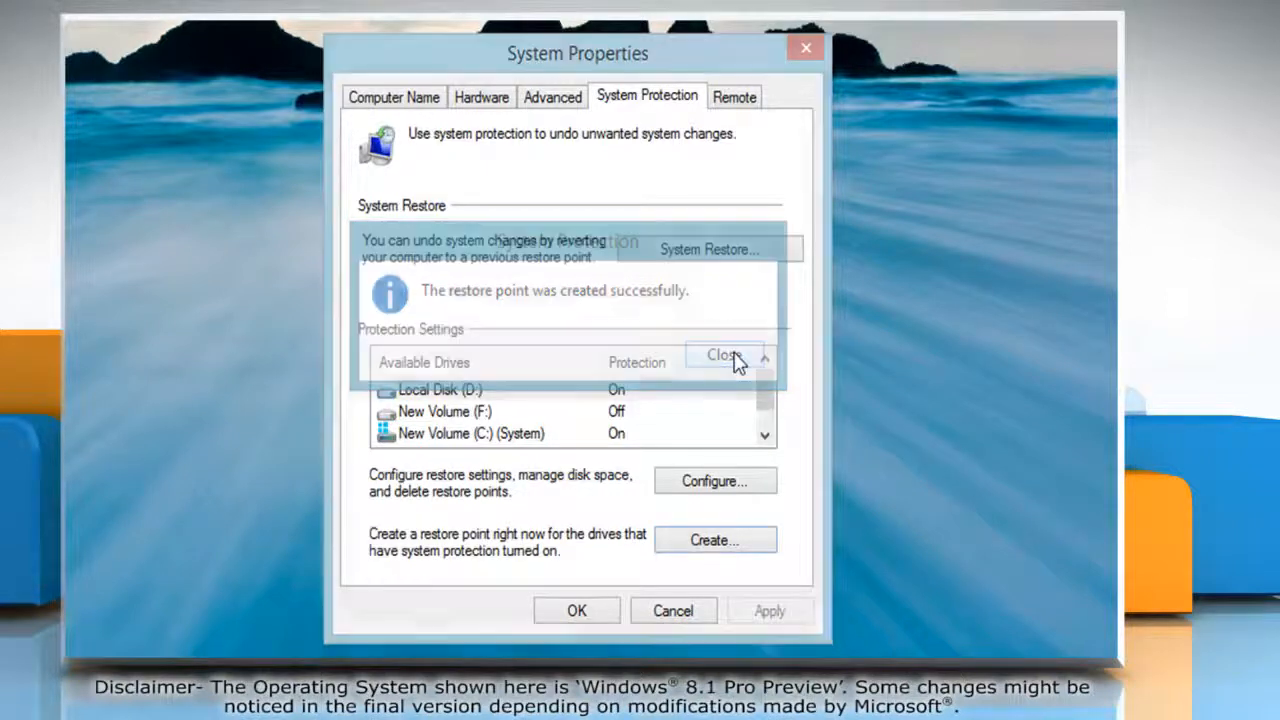
pyautogui.click(722, 355)
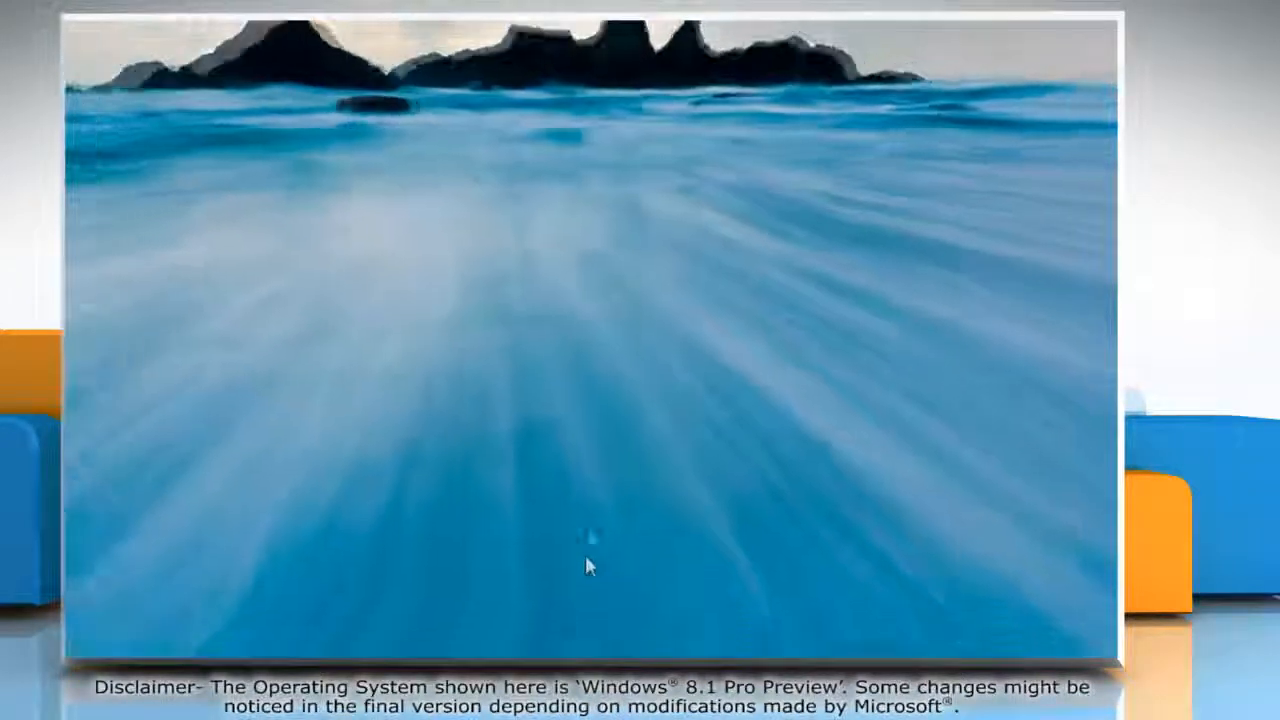